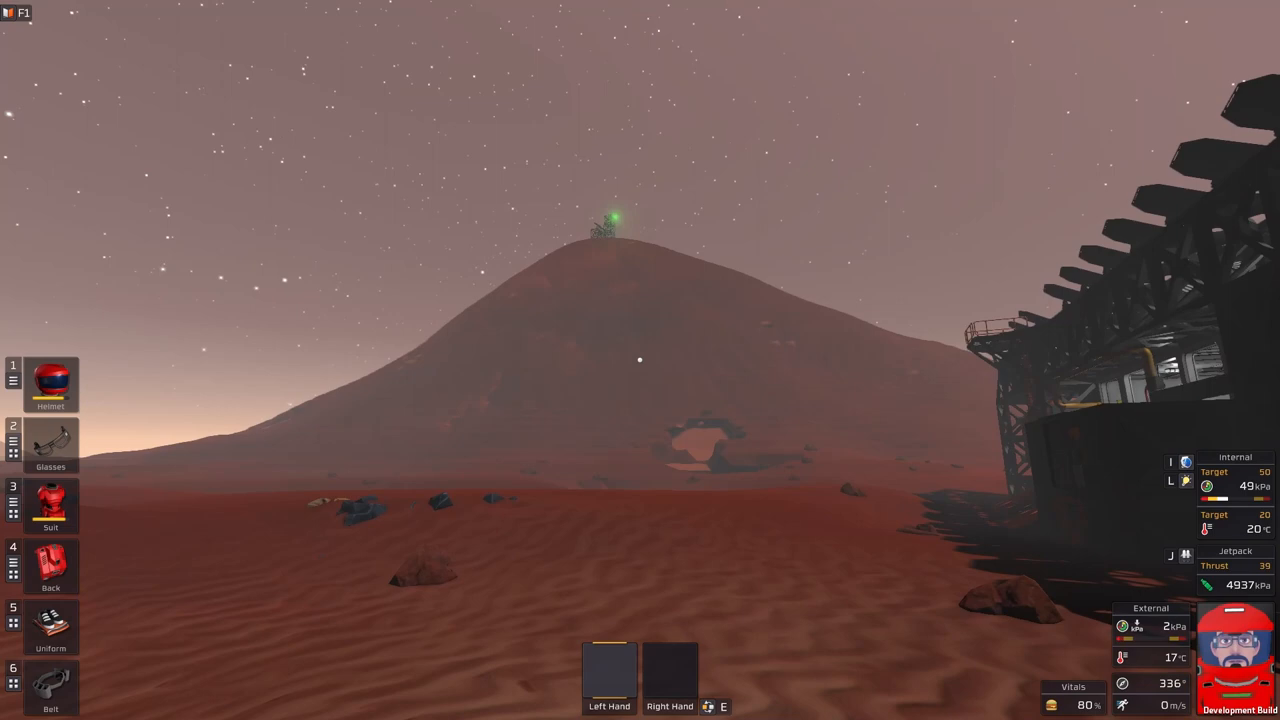
pyautogui.moveTo(640, 360)
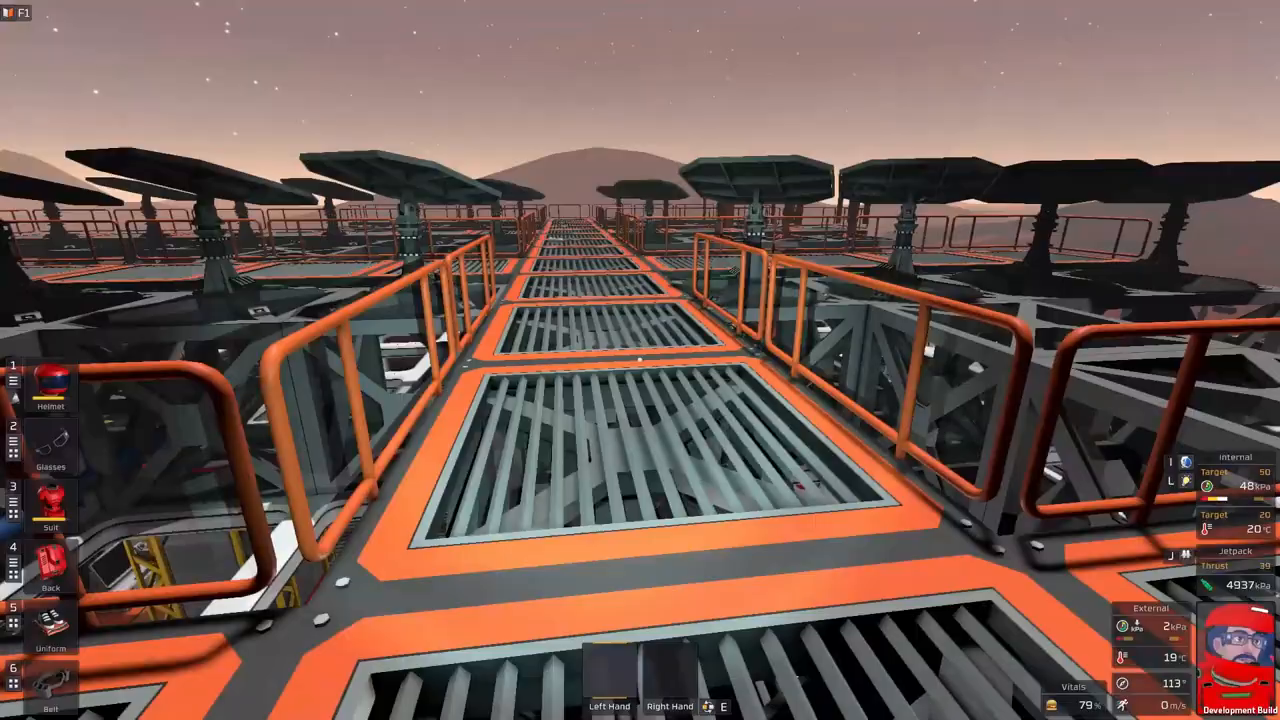
pyautogui.moveTo(640, 360)
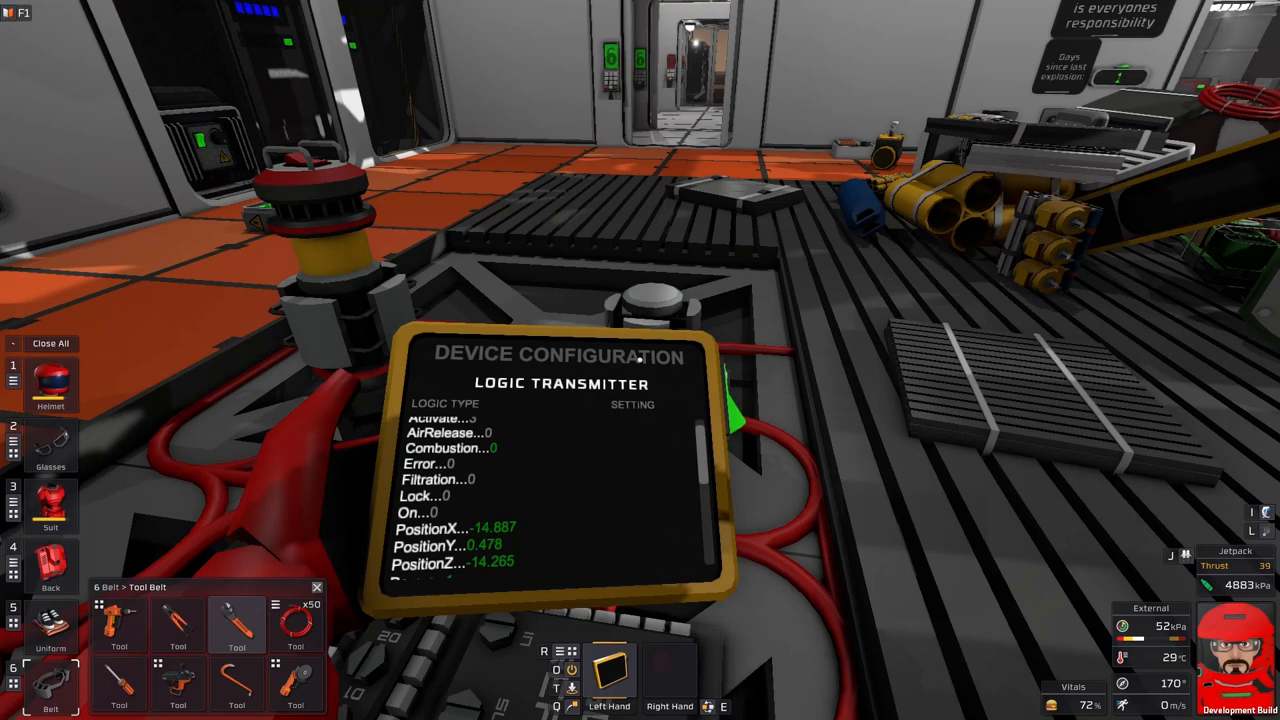
pyautogui.scroll(-3)
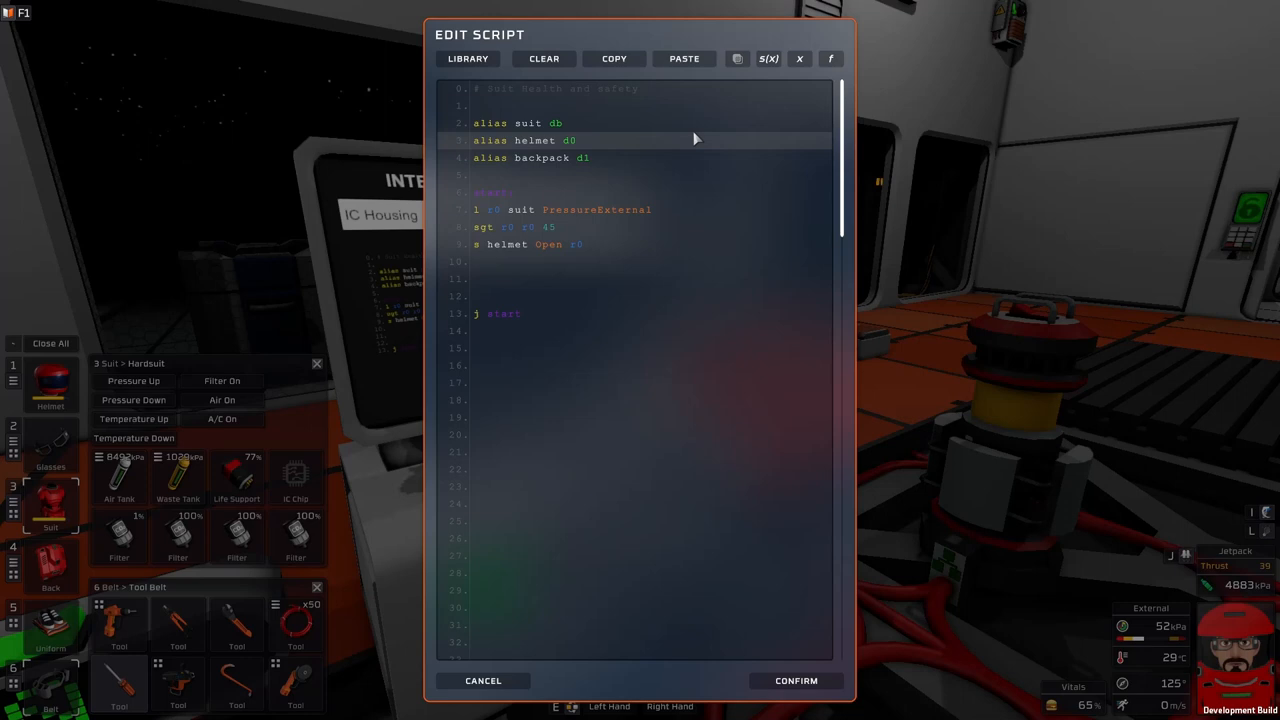
pyautogui.moveTo(555, 162)
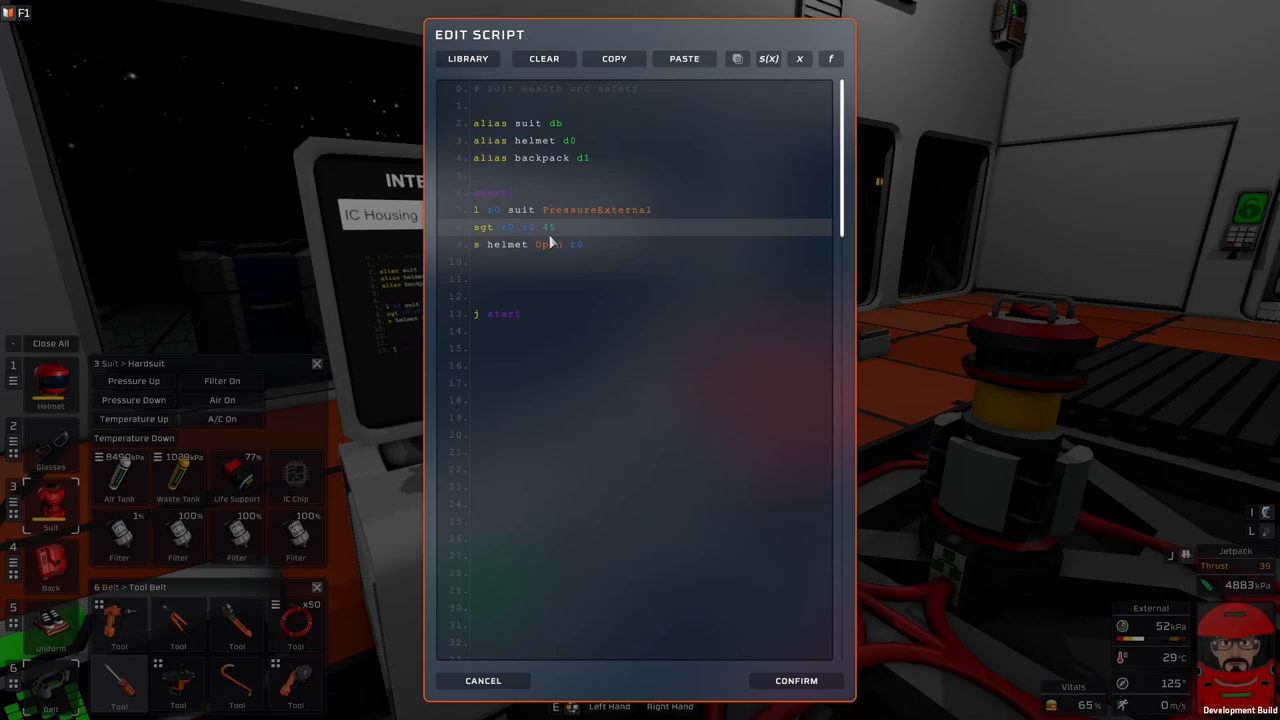
# Step: Save the suit-safety script to the suit's IC chip and confirm filtration, air and A/C read off
pyautogui.click(497, 680)
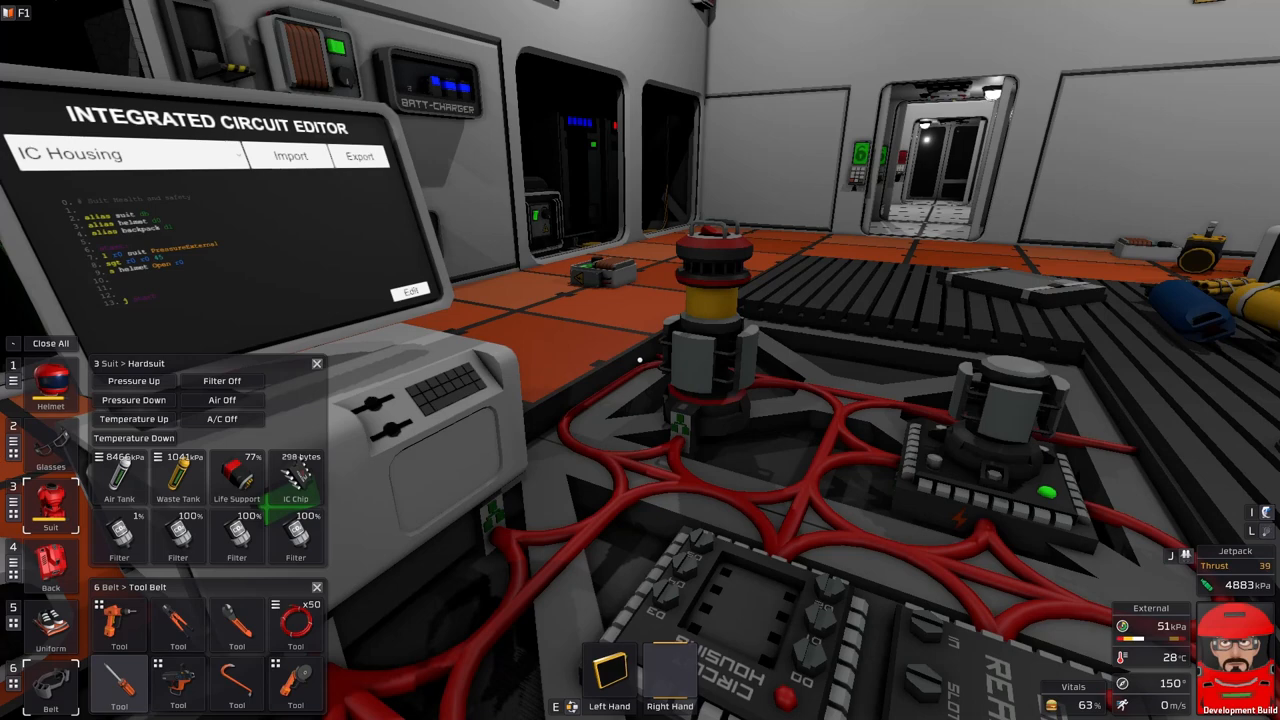
pyautogui.moveTo(640, 360)
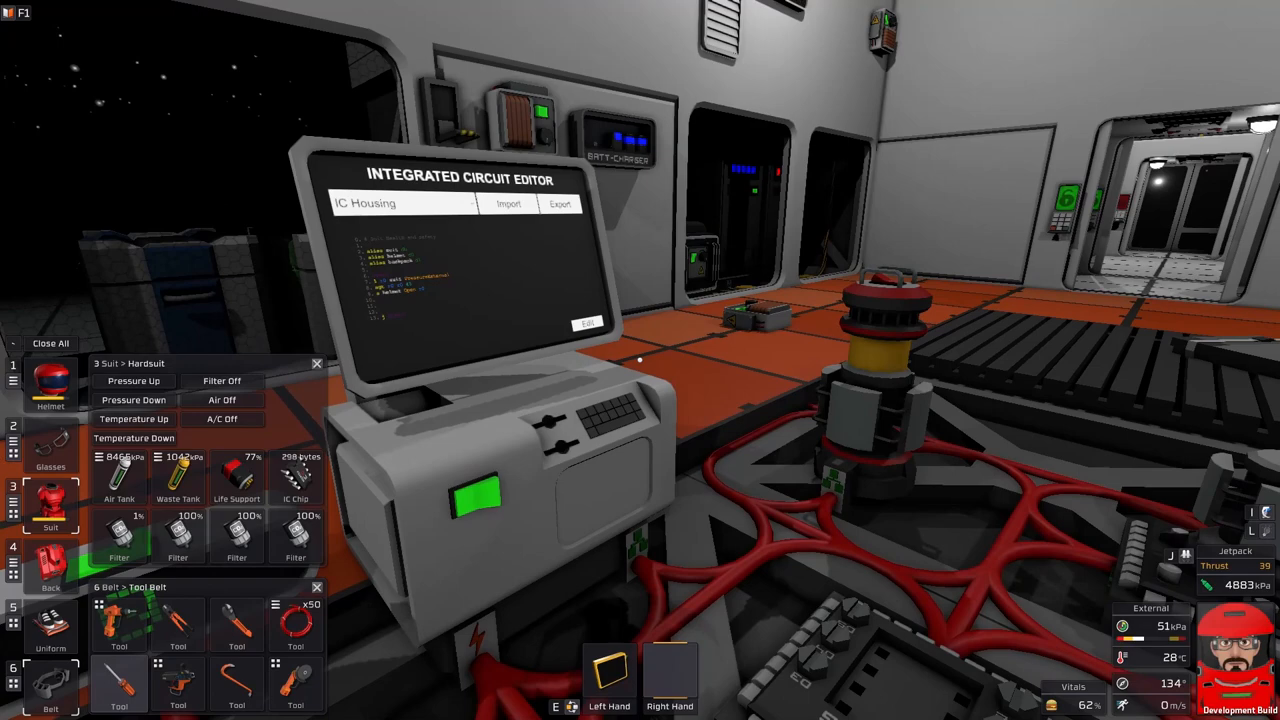
pyautogui.click(591, 322)
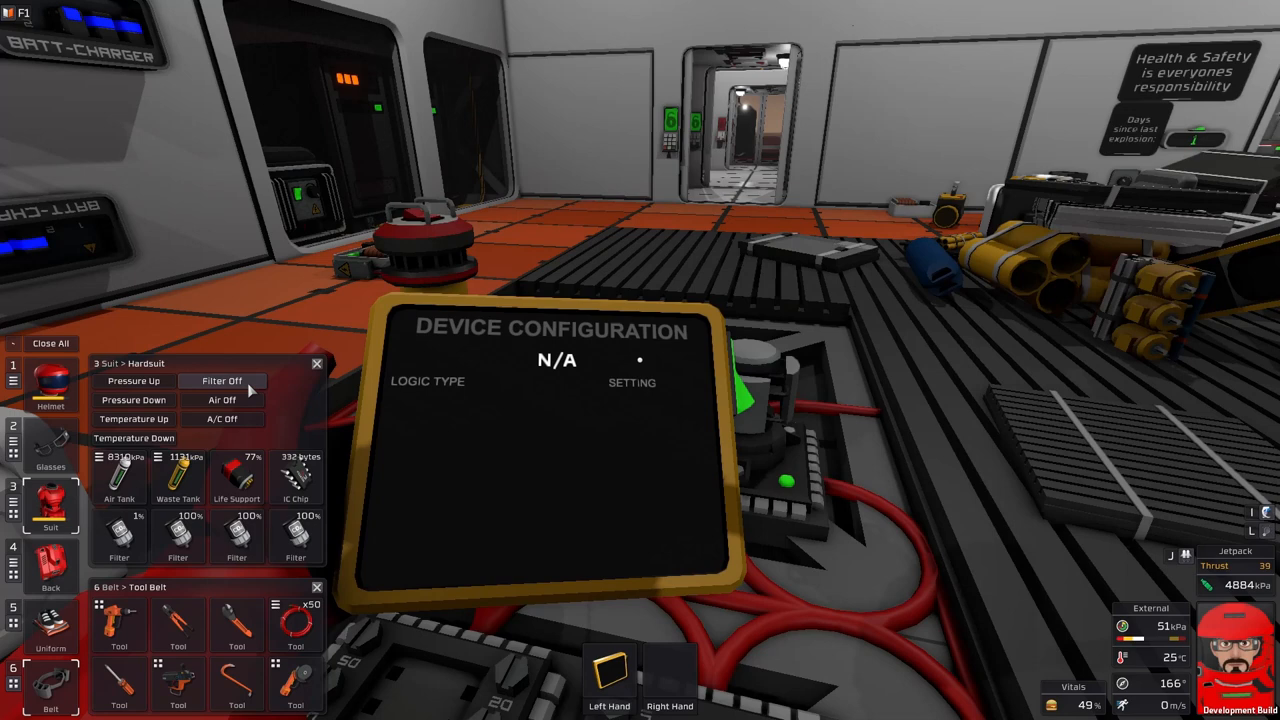
# Step: Toggle suit filtration on, A/C off, then filtration again, watching the transmitter's Filtration and On values
pyautogui.click(222, 400)
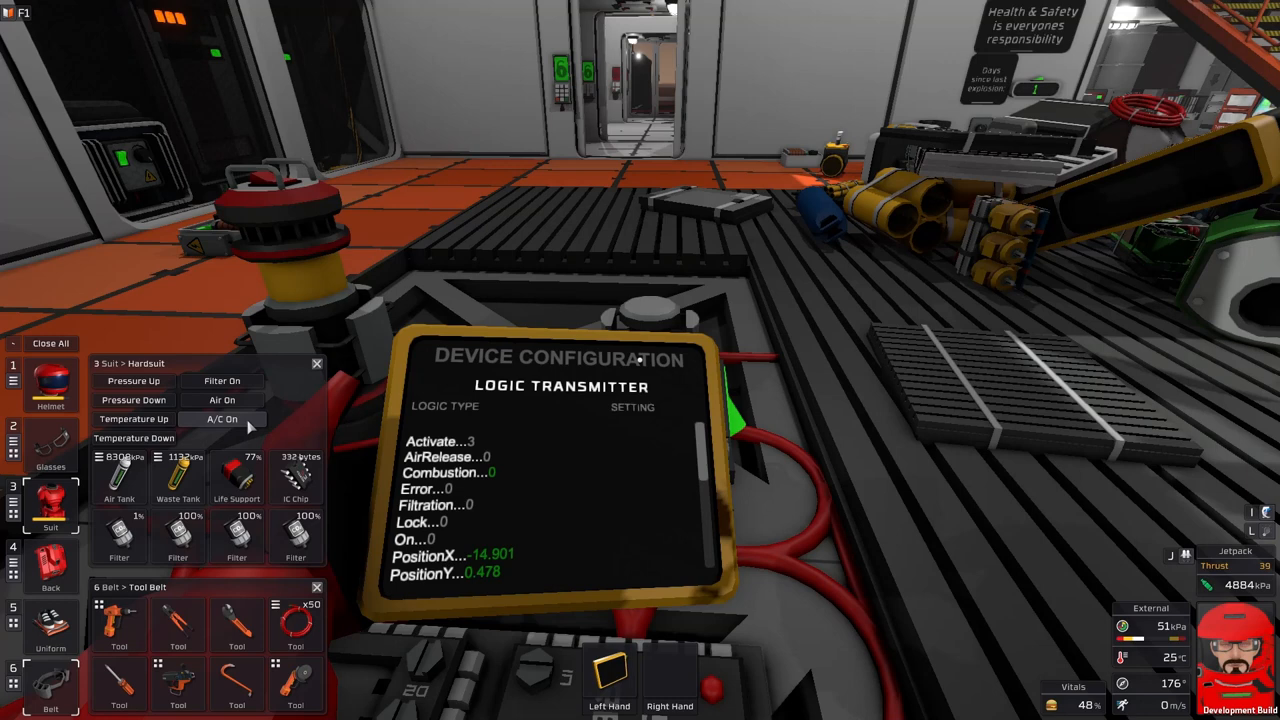
pyautogui.click(222, 381)
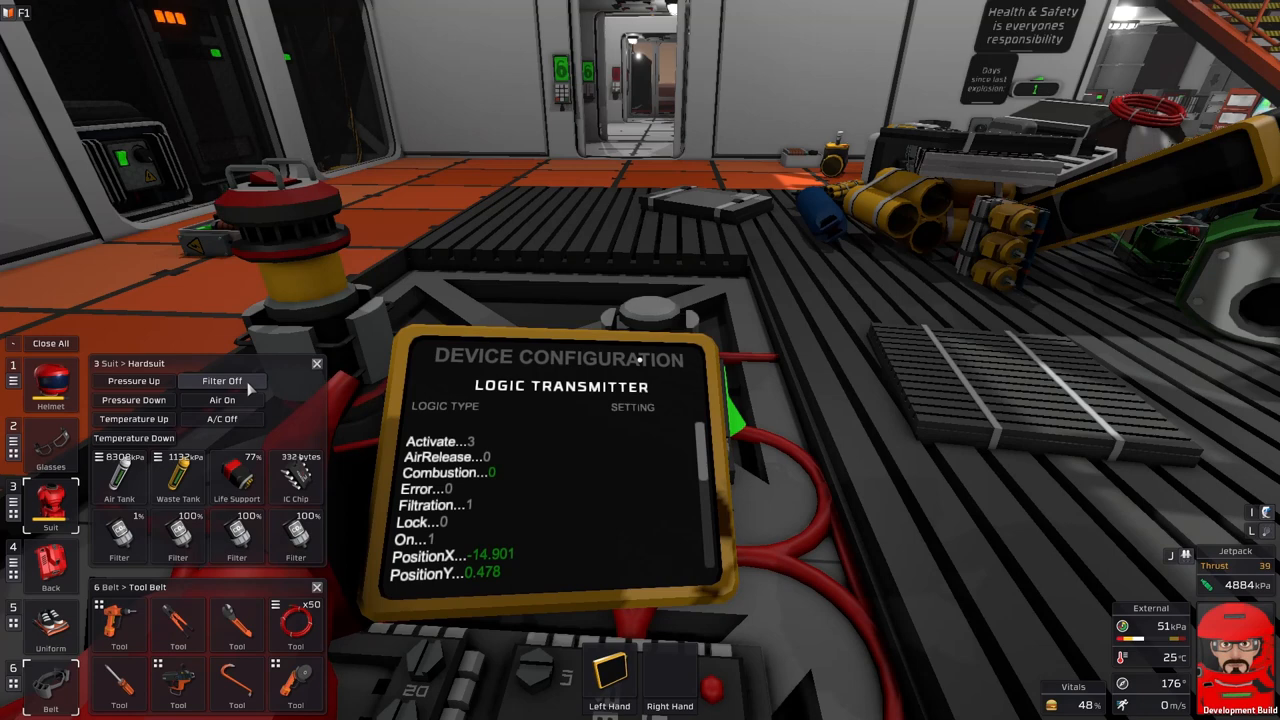
pyautogui.click(222, 381)
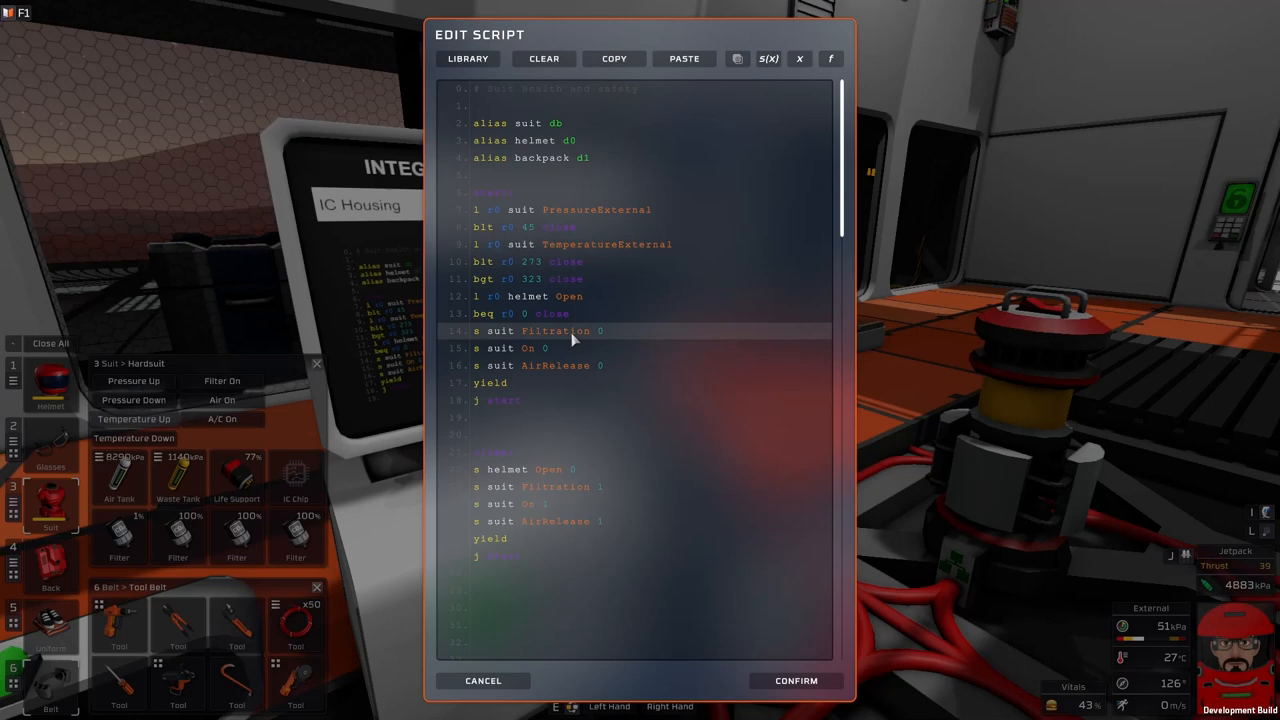
pyautogui.moveTo(555, 343)
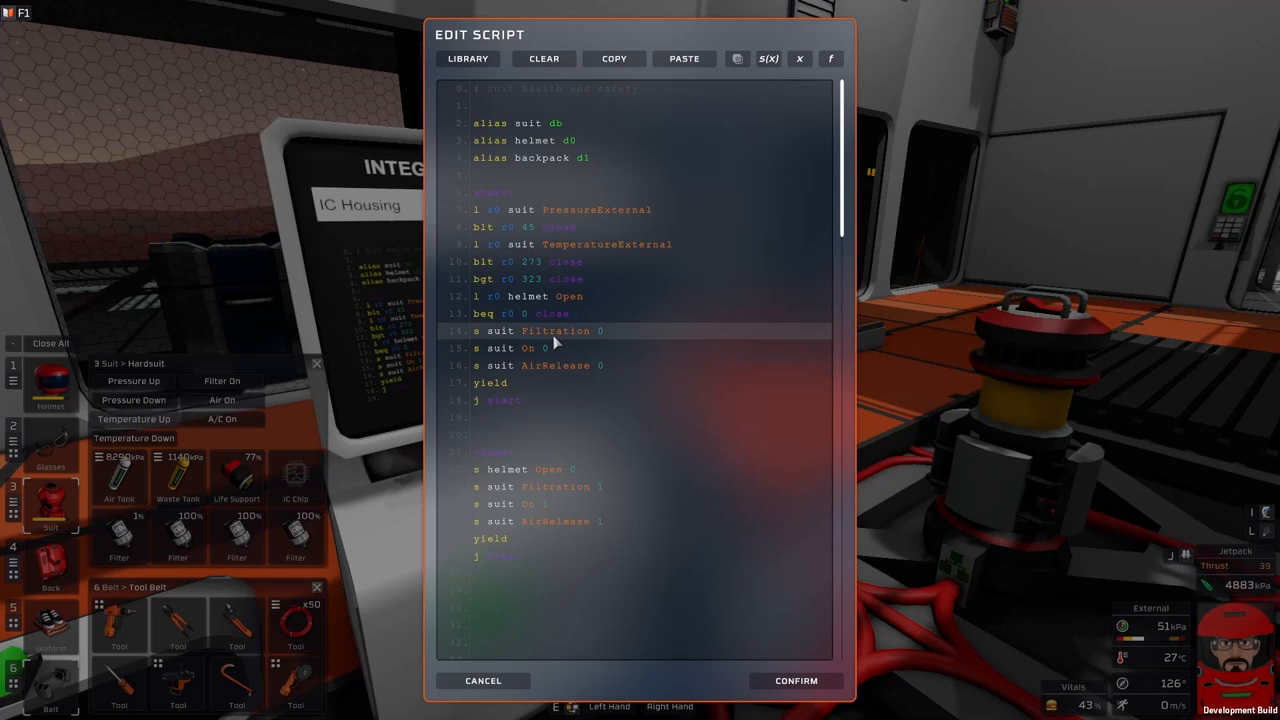
pyautogui.moveTo(540, 373)
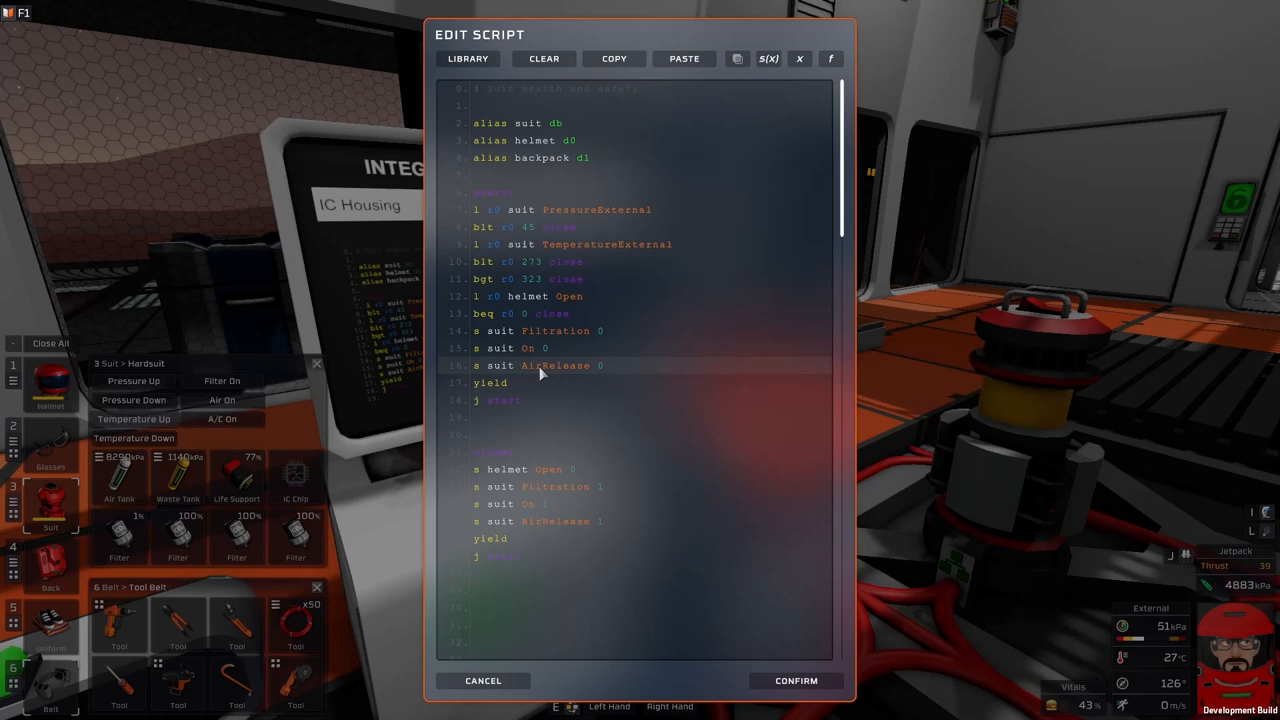